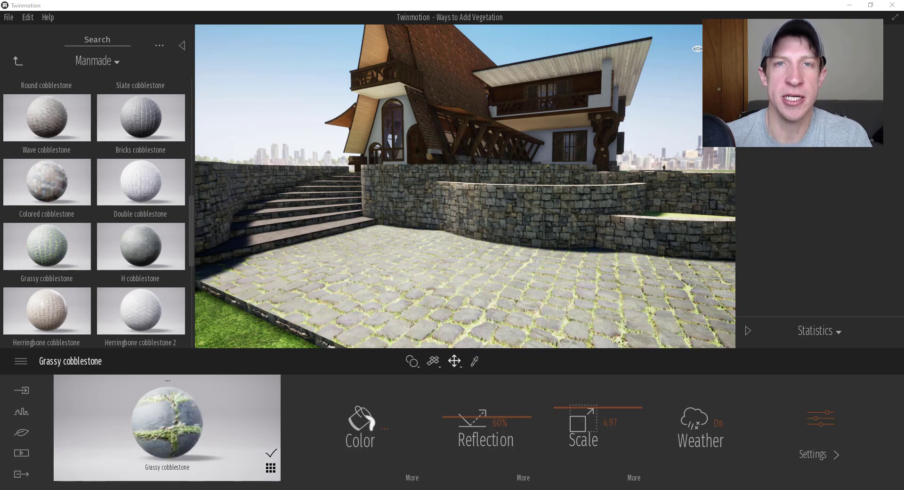
- Expand the Scenegraph panel to show the imported house model in the hierarchy
{"action": "left_click", "coordinate": [748, 46]}
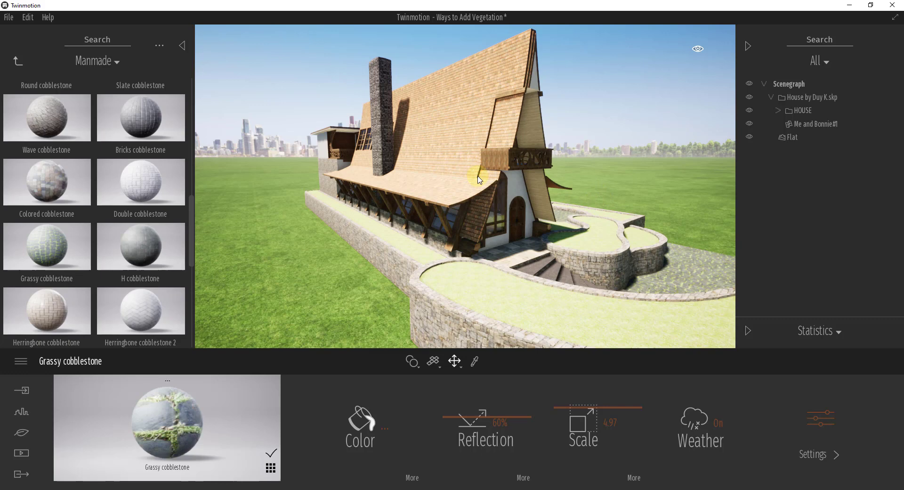
- Navigate from the cobblestone materials to the Library root, then Vegetation and landscape, then Trees
{"action": "left_click", "coordinate": [15, 60]}
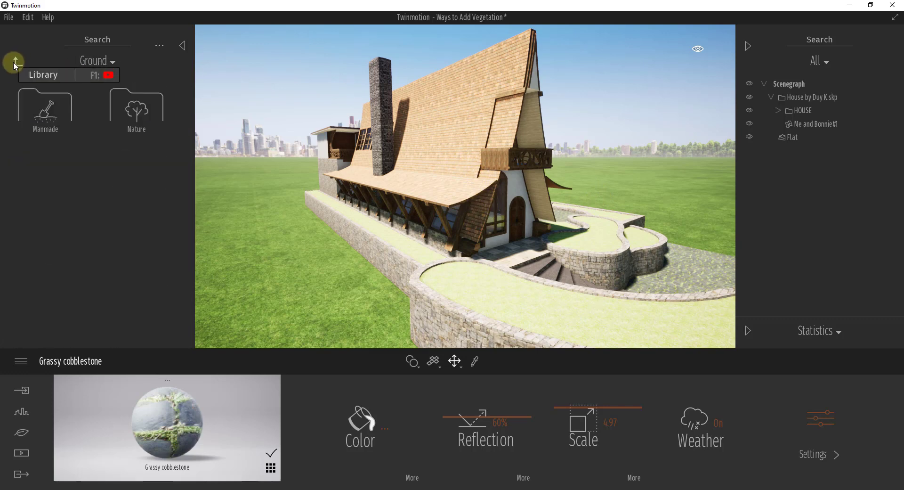
{"action": "left_click", "coordinate": [14, 62]}
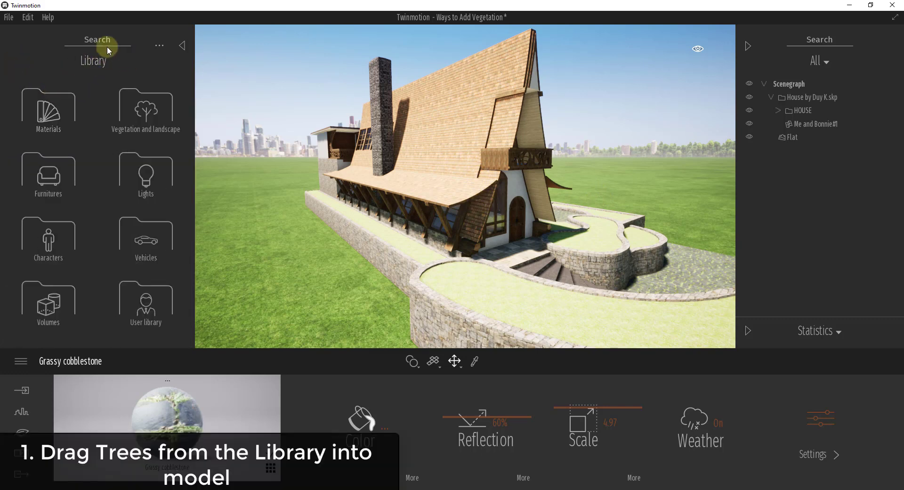
{"action": "left_click", "coordinate": [146, 110]}
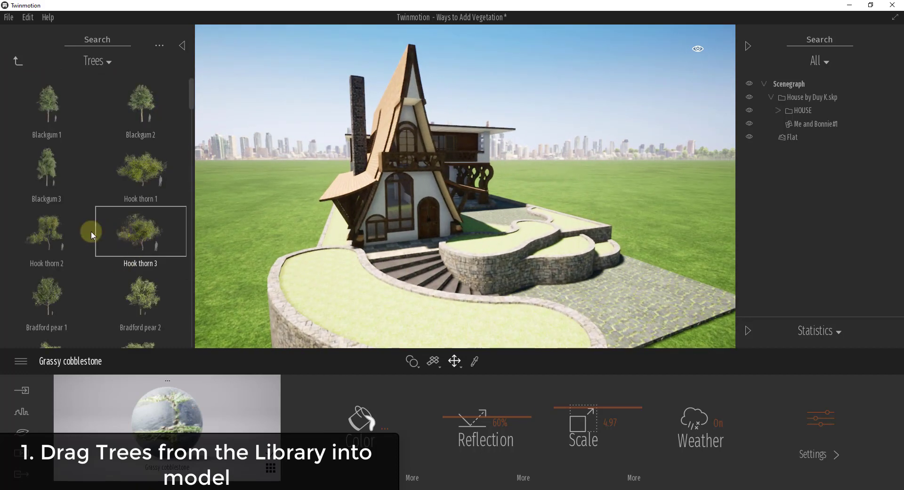
- Drag Hook thorn 2 onto the raised lawn and Hook thorn 3 into the scene
{"action": "left_click_drag", "start_coordinate": [140, 230], "coordinate": [317, 275]}
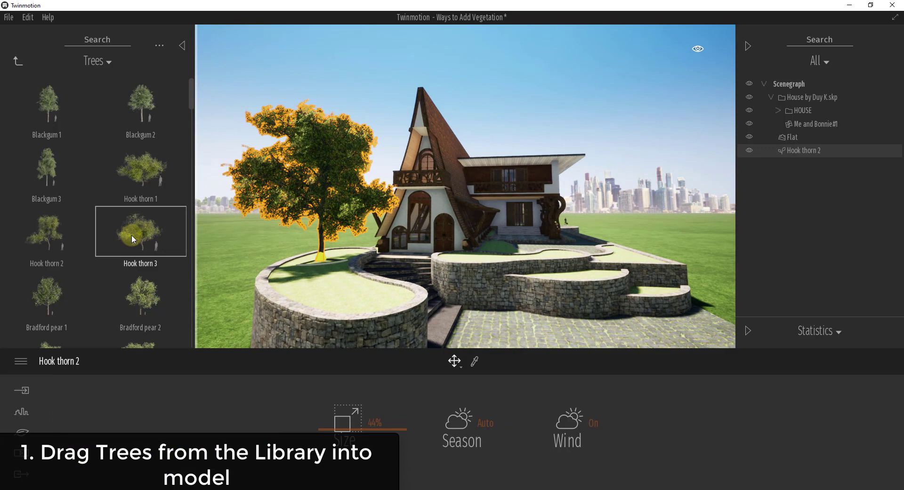
{"action": "left_click_drag", "start_coordinate": [140, 231], "coordinate": [424, 315]}
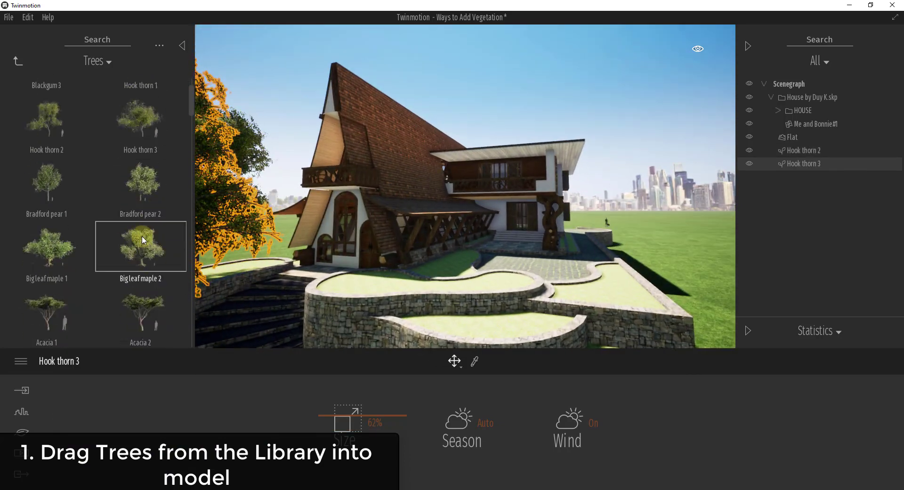
{"action": "scroll", "scroll_direction": "down", "scroll_amount": 3}
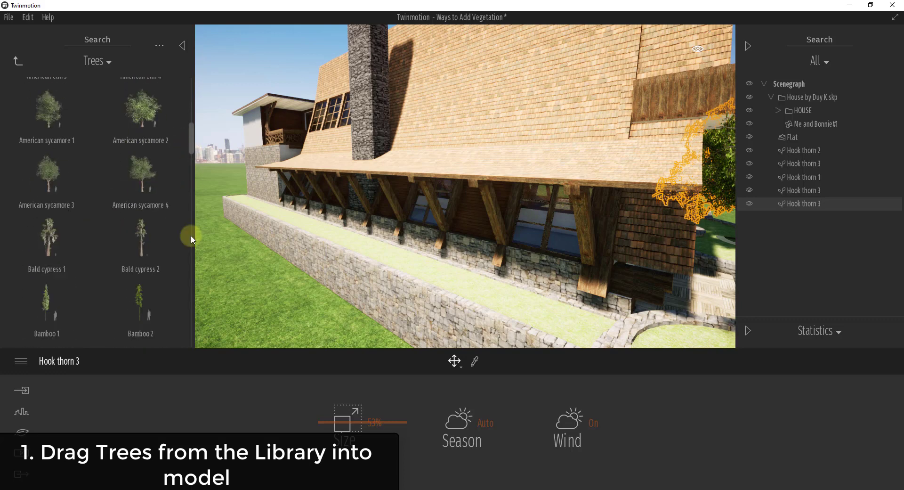
- Open the Bushes collection and place Japanese angelica 1 on the grass strip along the wall
{"action": "left_click", "coordinate": [17, 61]}
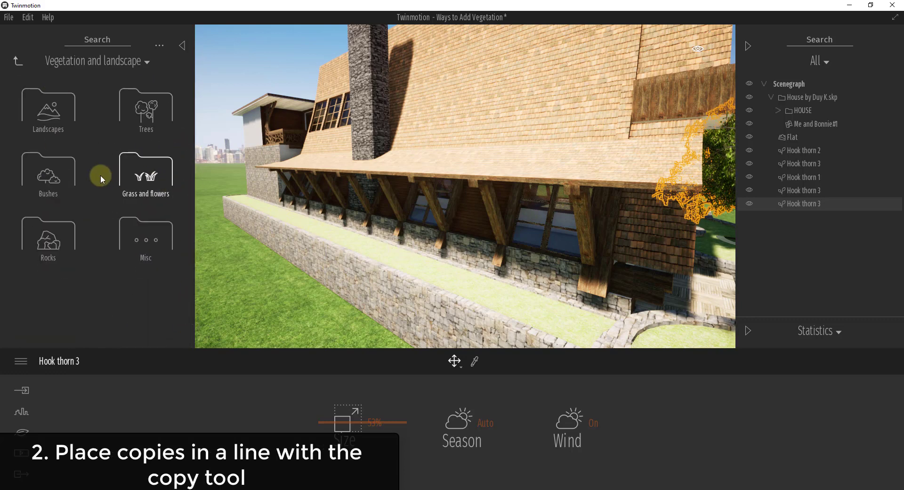
{"action": "left_click", "coordinate": [47, 173]}
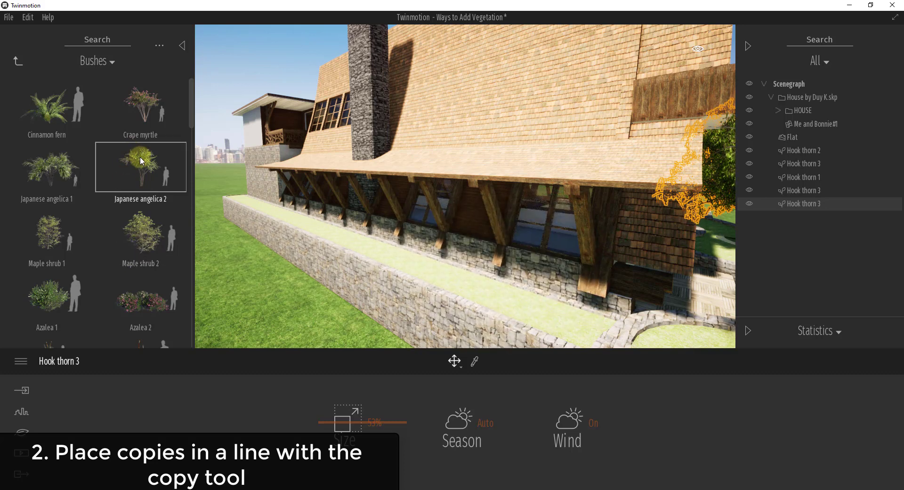
{"action": "left_click", "coordinate": [527, 318]}
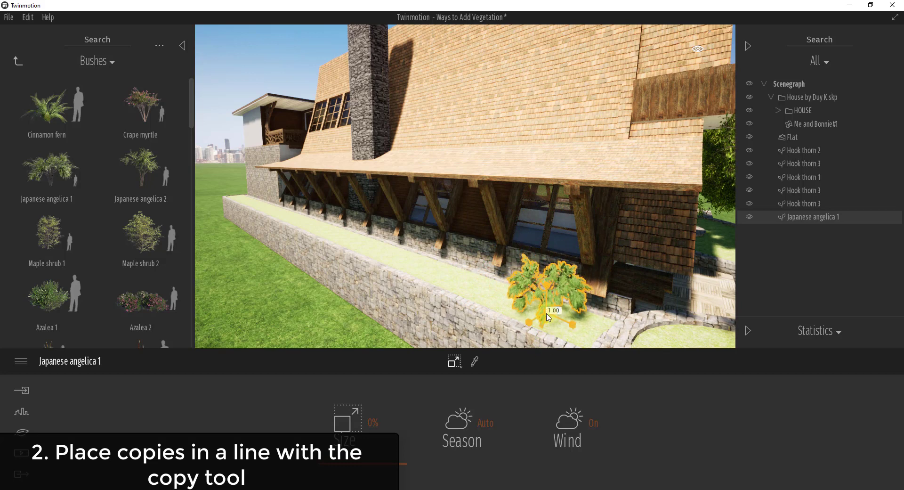
{"action": "left_click", "coordinate": [454, 362]}
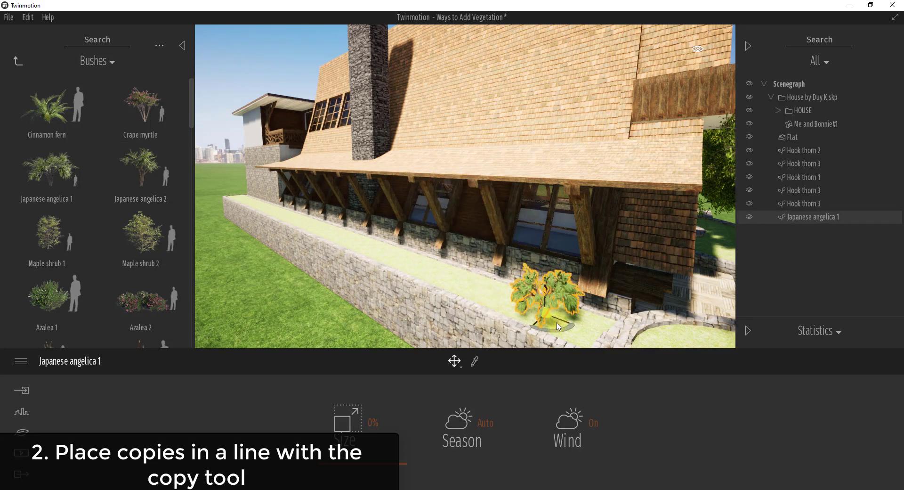
{"action": "mouse_move", "coordinate": [548, 332]}
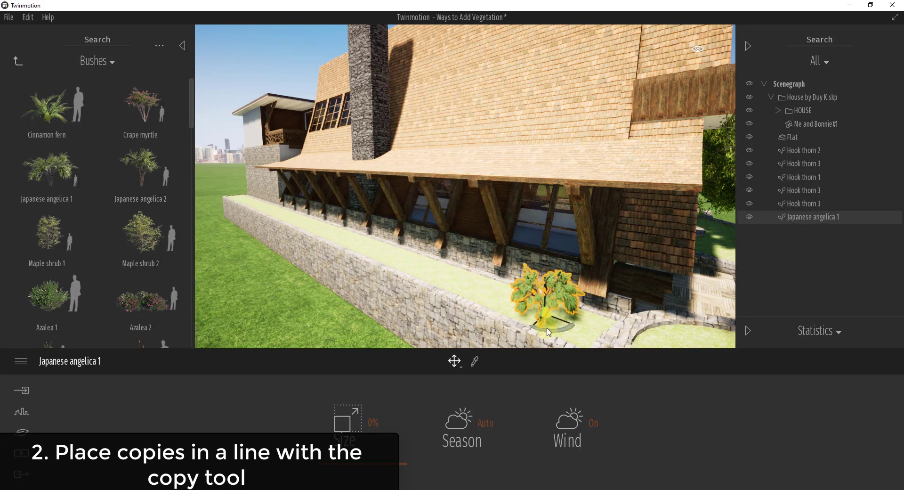
{"action": "mouse_move", "coordinate": [454, 361]}
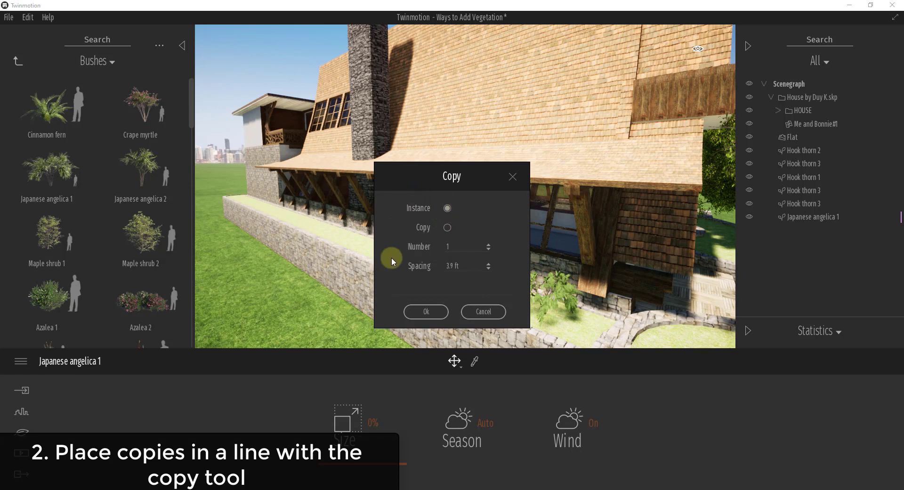
{"action": "mouse_move", "coordinate": [457, 193]}
{"action": "type", "text": "5"}
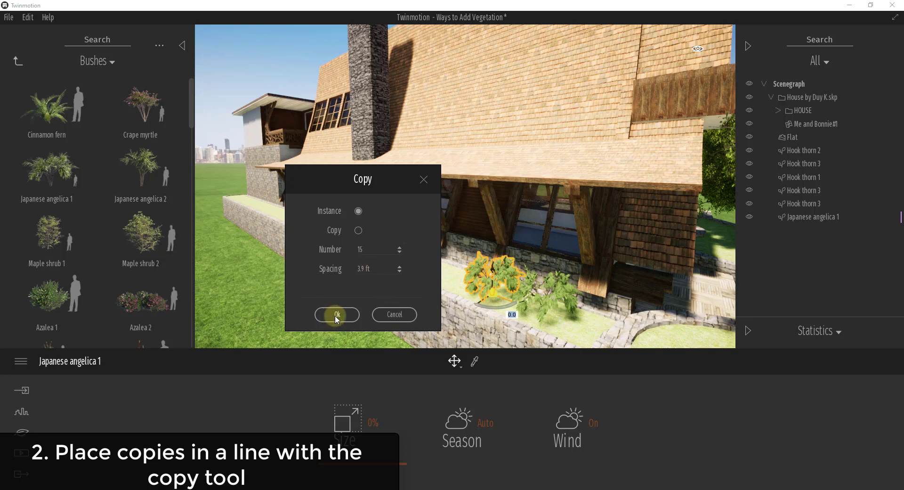
- Copy the Japanese angelica as instances in rows of 15 and 6 along the planter beds
{"action": "left_click", "coordinate": [336, 315]}
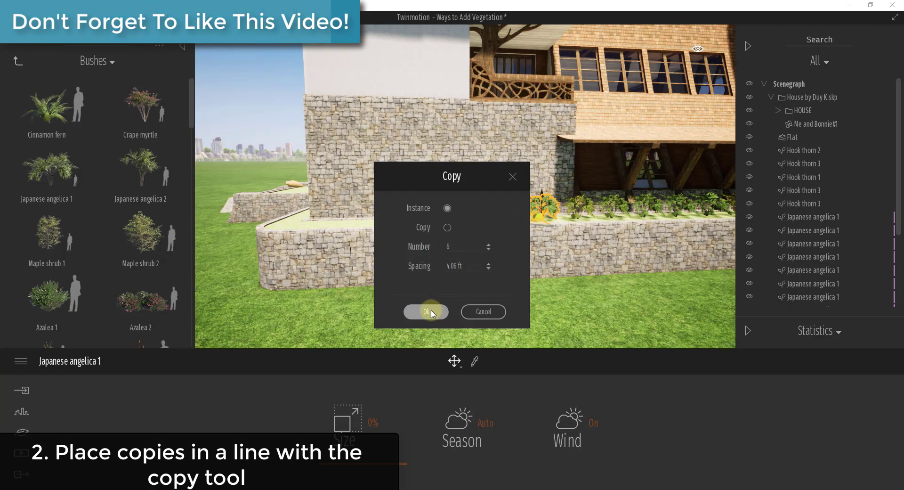
{"action": "left_click", "coordinate": [426, 312]}
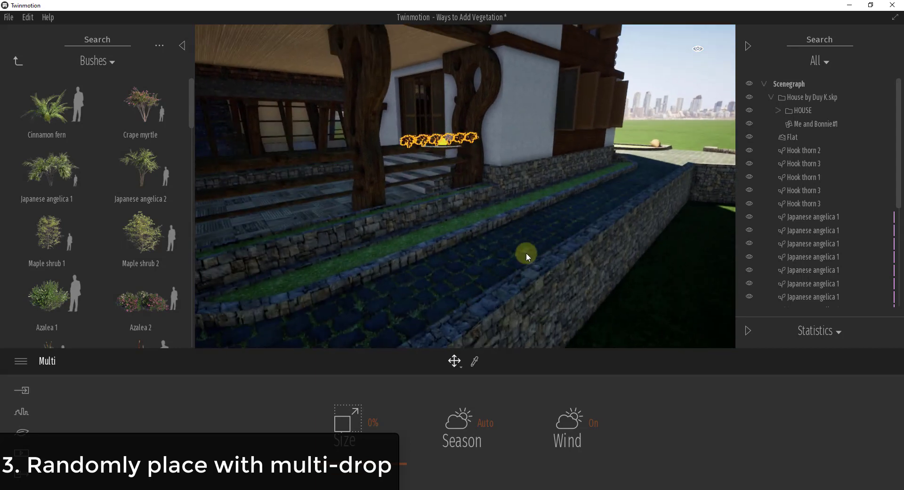
{"action": "scroll", "scroll_direction": "down", "scroll_amount": 3}
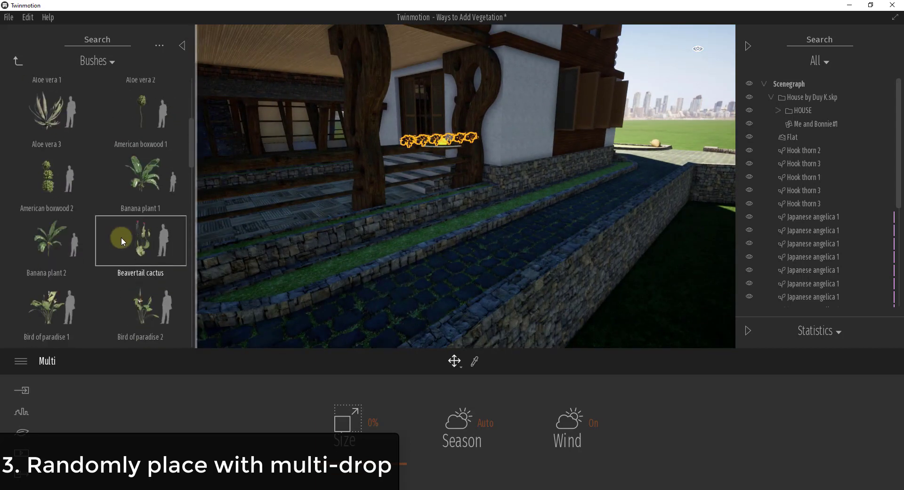
{"action": "scroll", "scroll_direction": "down", "scroll_amount": 3}
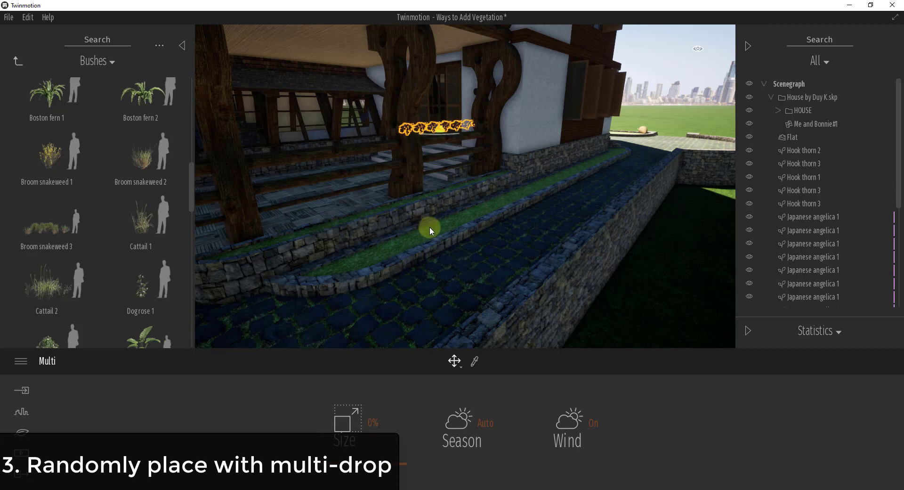
- Multi-drop Broom snakeweed 1, 2, Cattail 1 and Dogrose 1 into the planters by the steps
{"action": "left_click", "coordinate": [47, 151]}
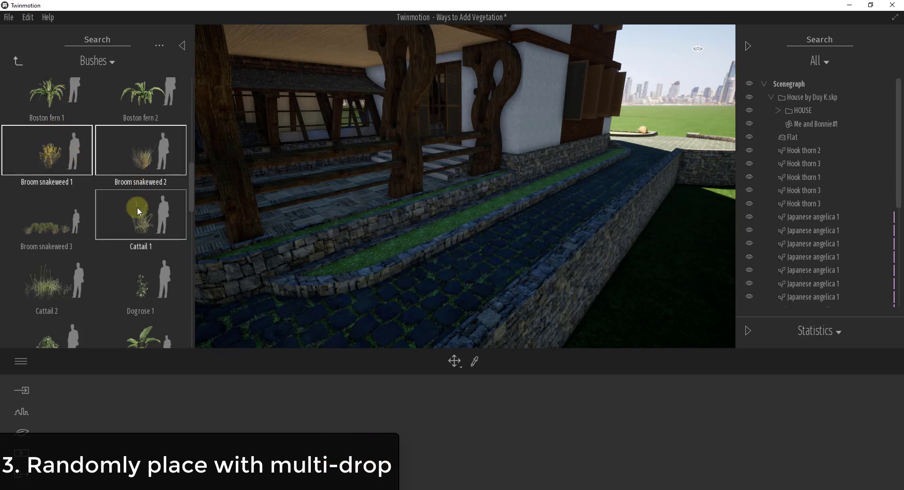
{"action": "scroll", "scroll_direction": "down", "scroll_amount": 3}
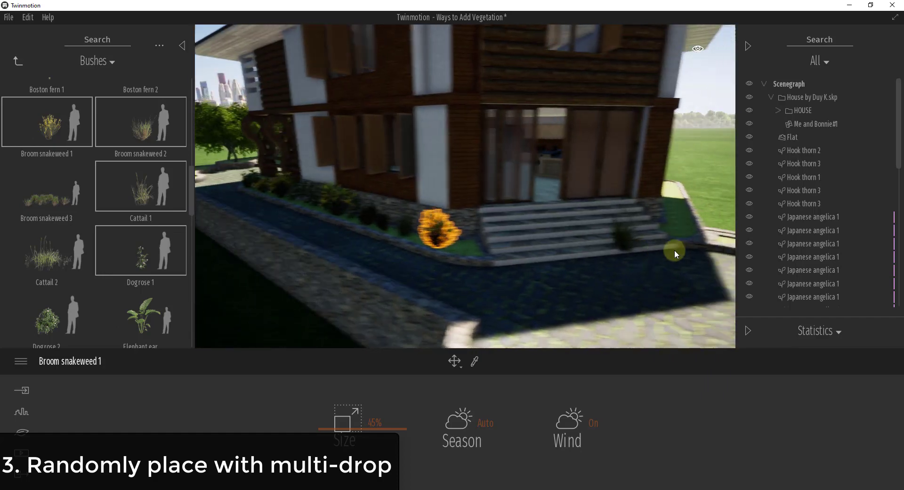
{"action": "left_click_drag", "start_coordinate": [675, 254], "coordinate": [478, 249]}
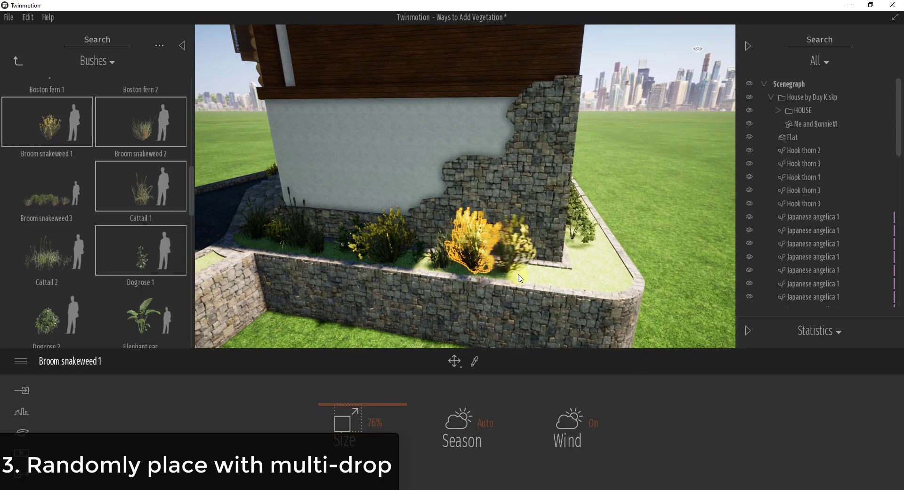
{"action": "left_click", "coordinate": [21, 435]}
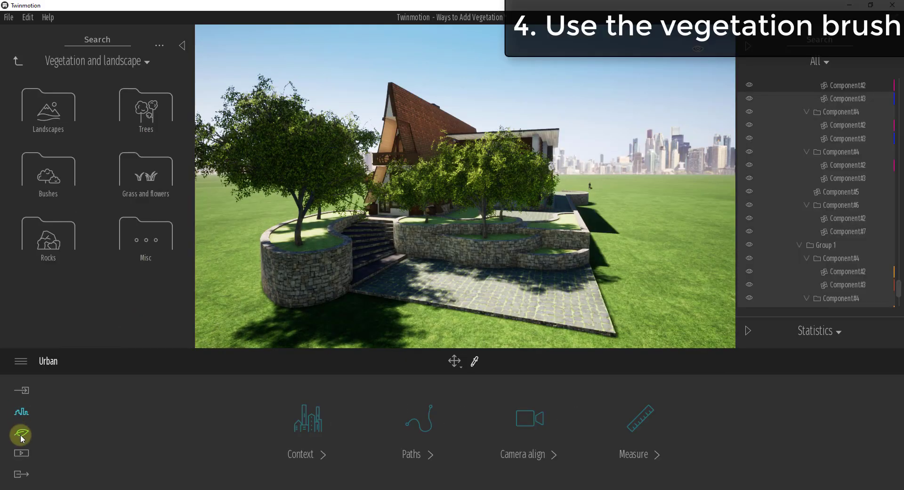
- Open the Vegetation brush palette with long grass, poppies, crape myrtle, white birch and hook thorn
{"action": "left_click", "coordinate": [20, 434]}
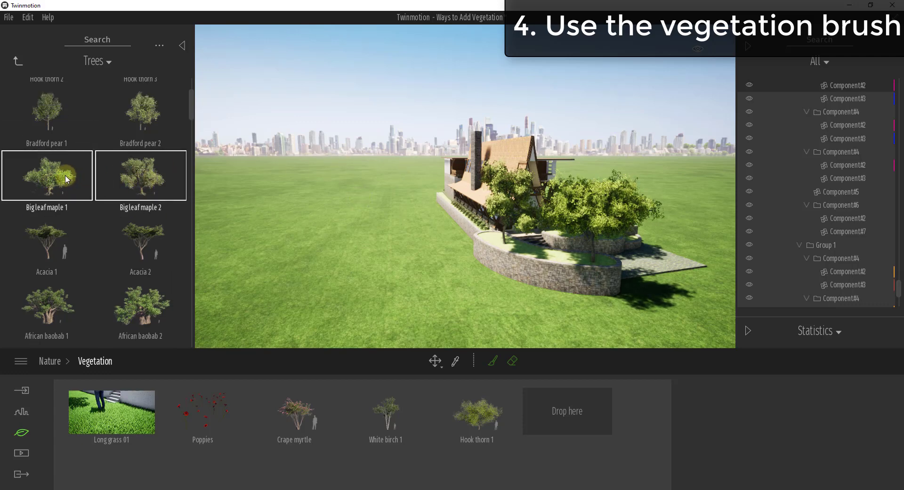
- Add Big leaf maple 1 and 2 to the palette and paint them across the background lawn
{"action": "left_click_drag", "start_coordinate": [47, 174], "coordinate": [567, 411]}
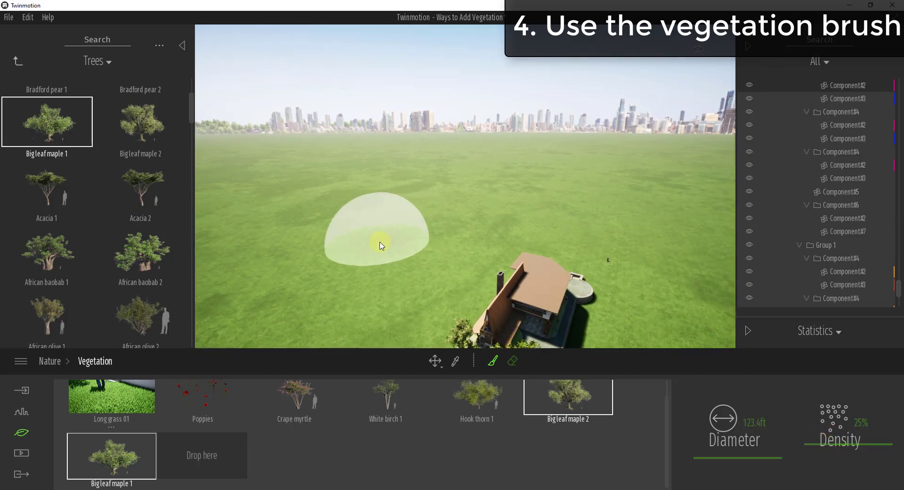
{"action": "left_click_drag", "start_coordinate": [378, 242], "coordinate": [597, 260]}
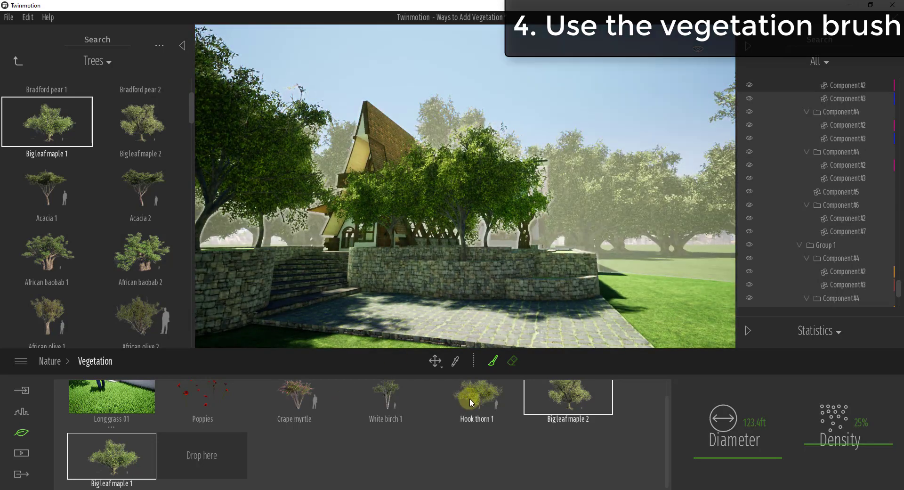
- Add Hook thorn 3 to the vegetation palette and select Hook thorn 1 for painting
{"action": "left_click", "coordinate": [476, 398]}
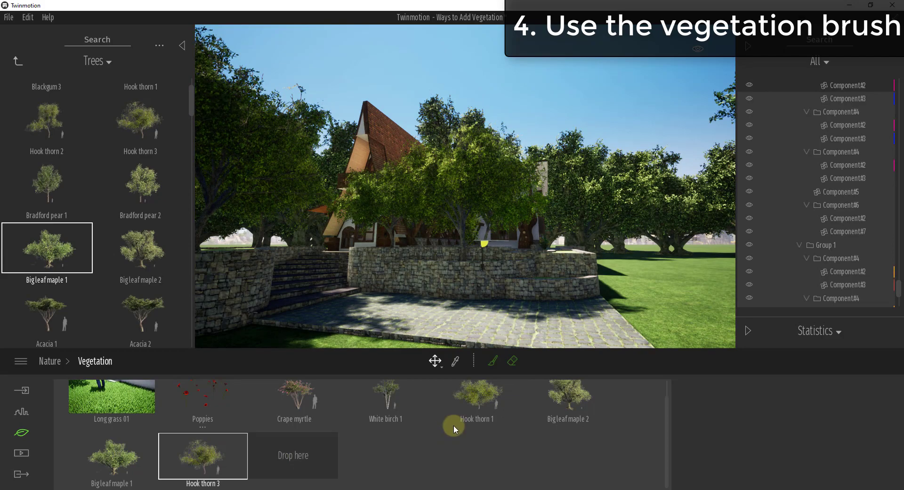
{"action": "left_click", "coordinate": [476, 397]}
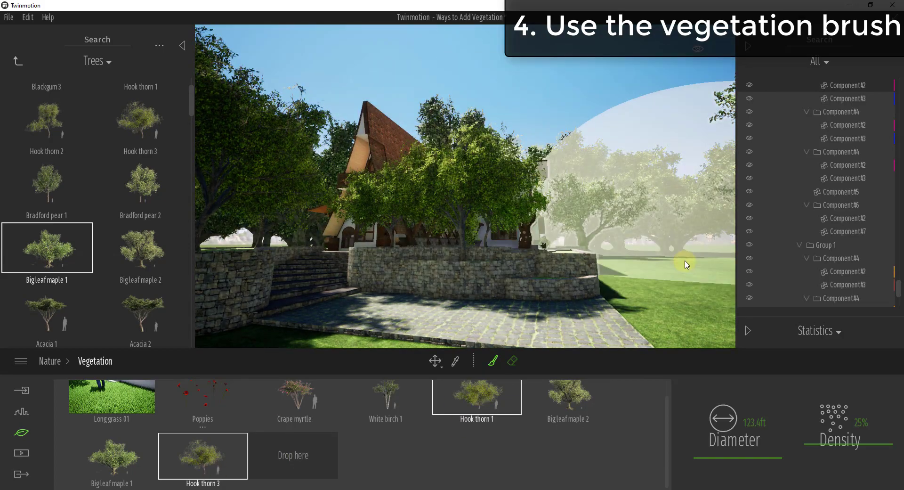